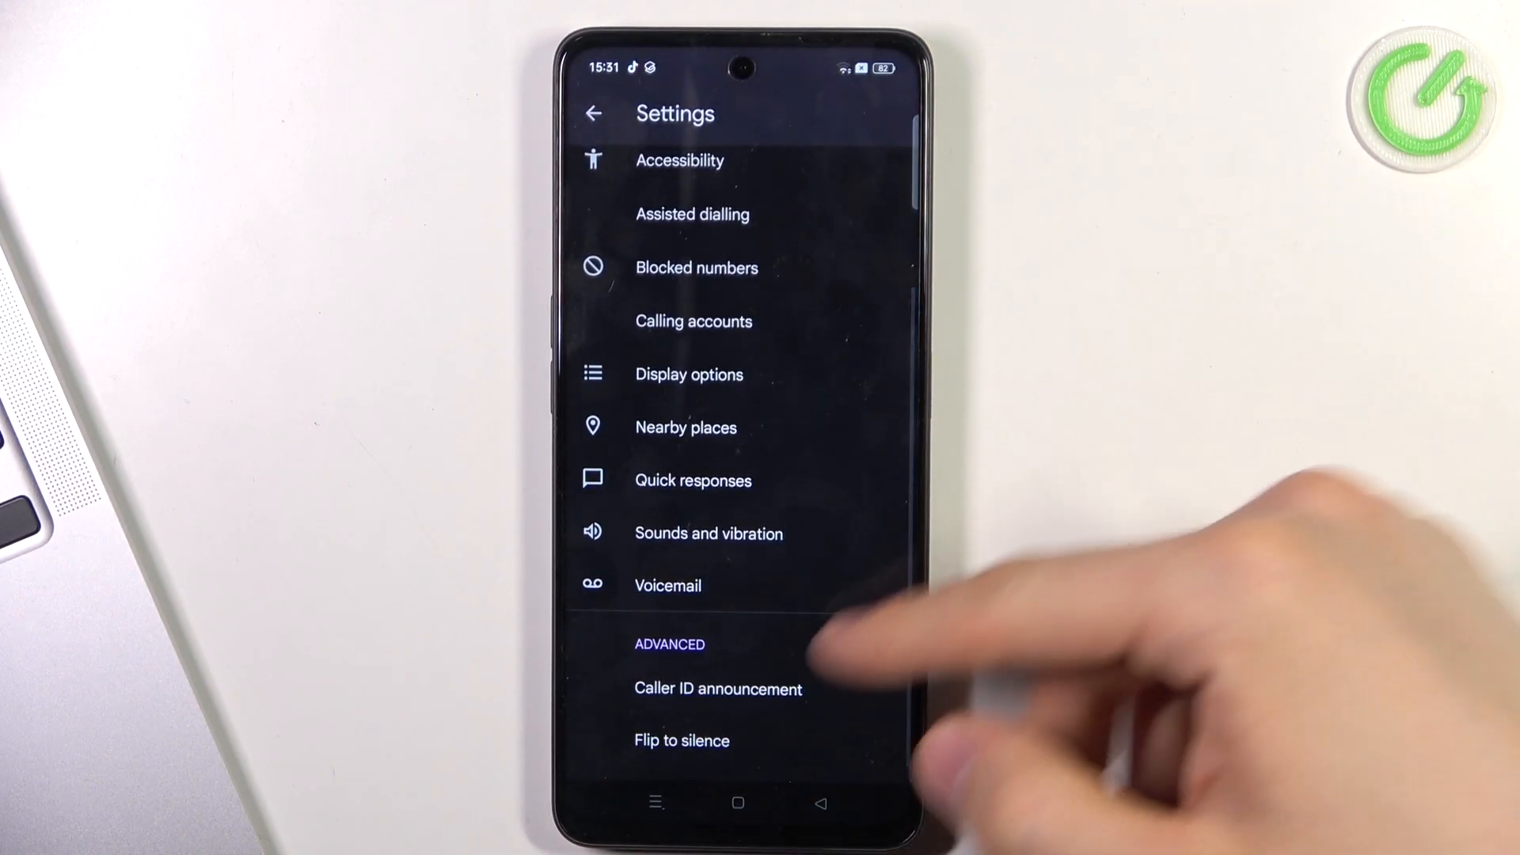
Open Caller ID announcement under Advanced in Phone settings
{"action": "left_click", "coordinate": [717, 688]}
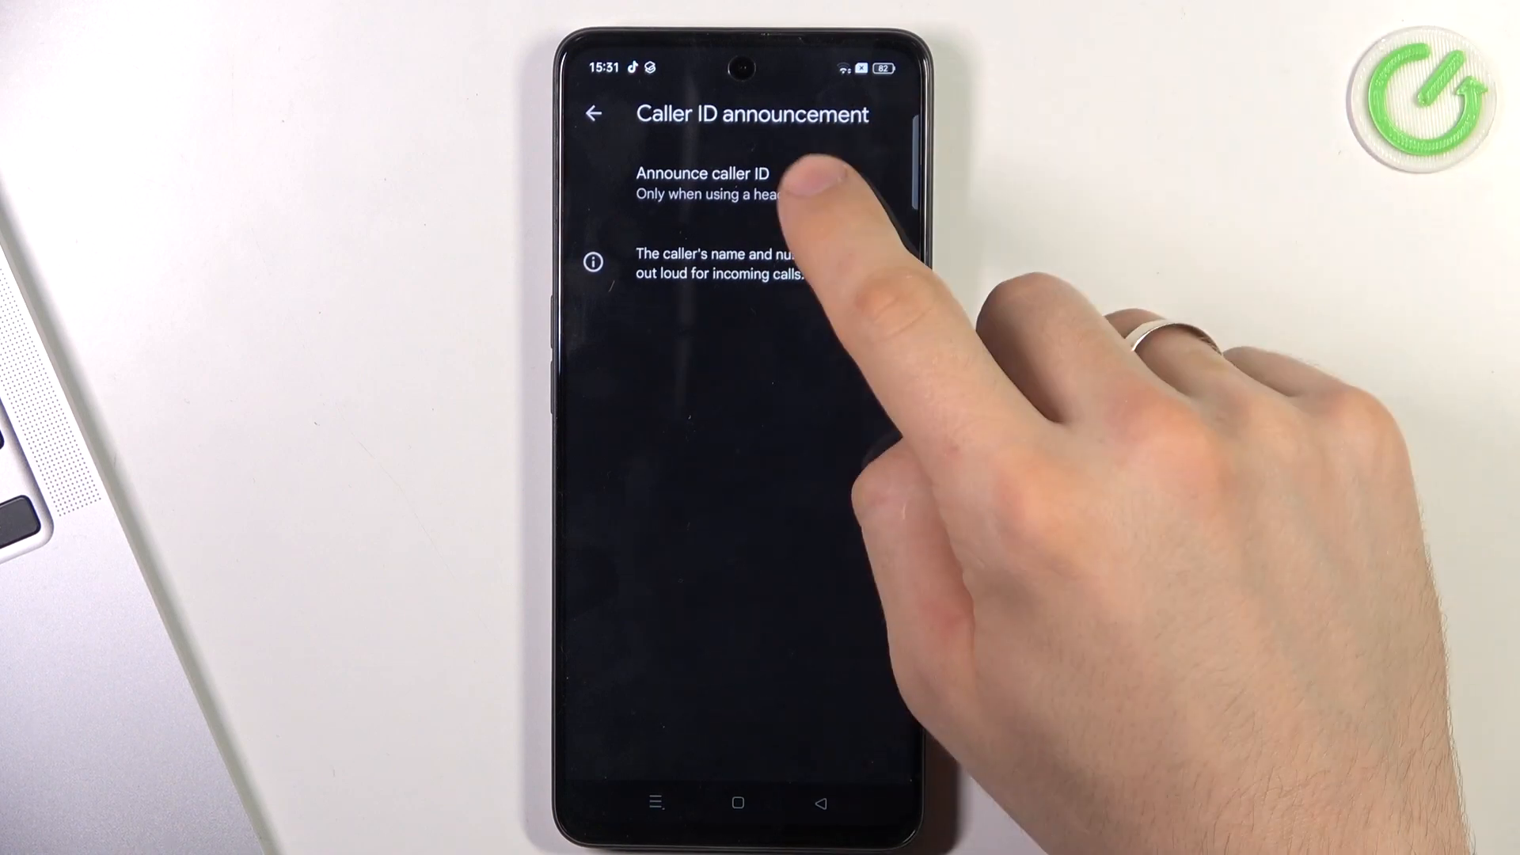
Set Announce caller ID to Always, revert to headset-only, then reopen the three choices
{"action": "left_click", "coordinate": [703, 185]}
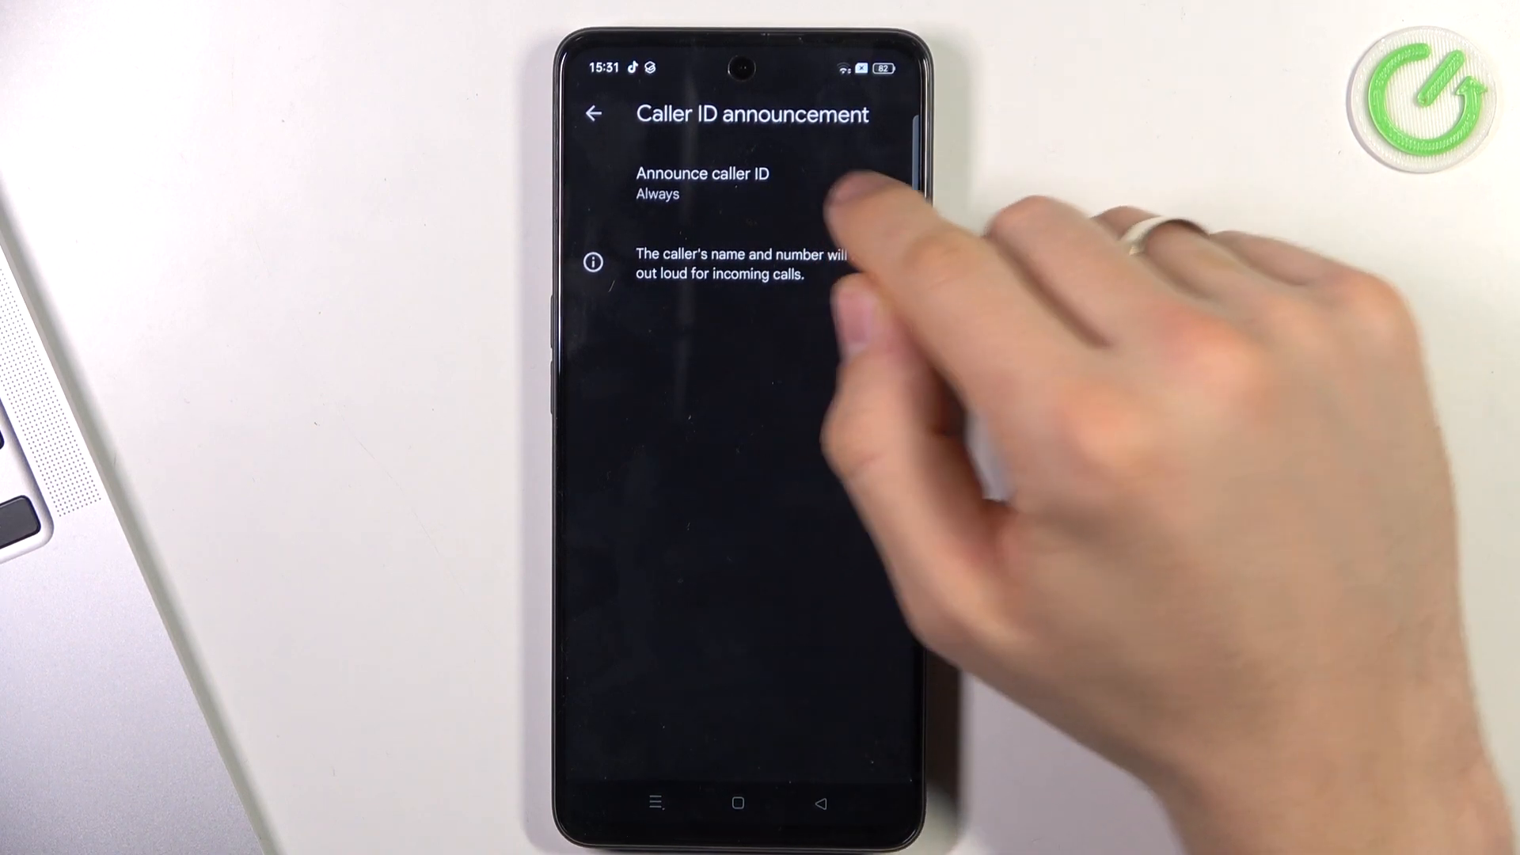
{"action": "left_click", "coordinate": [705, 183]}
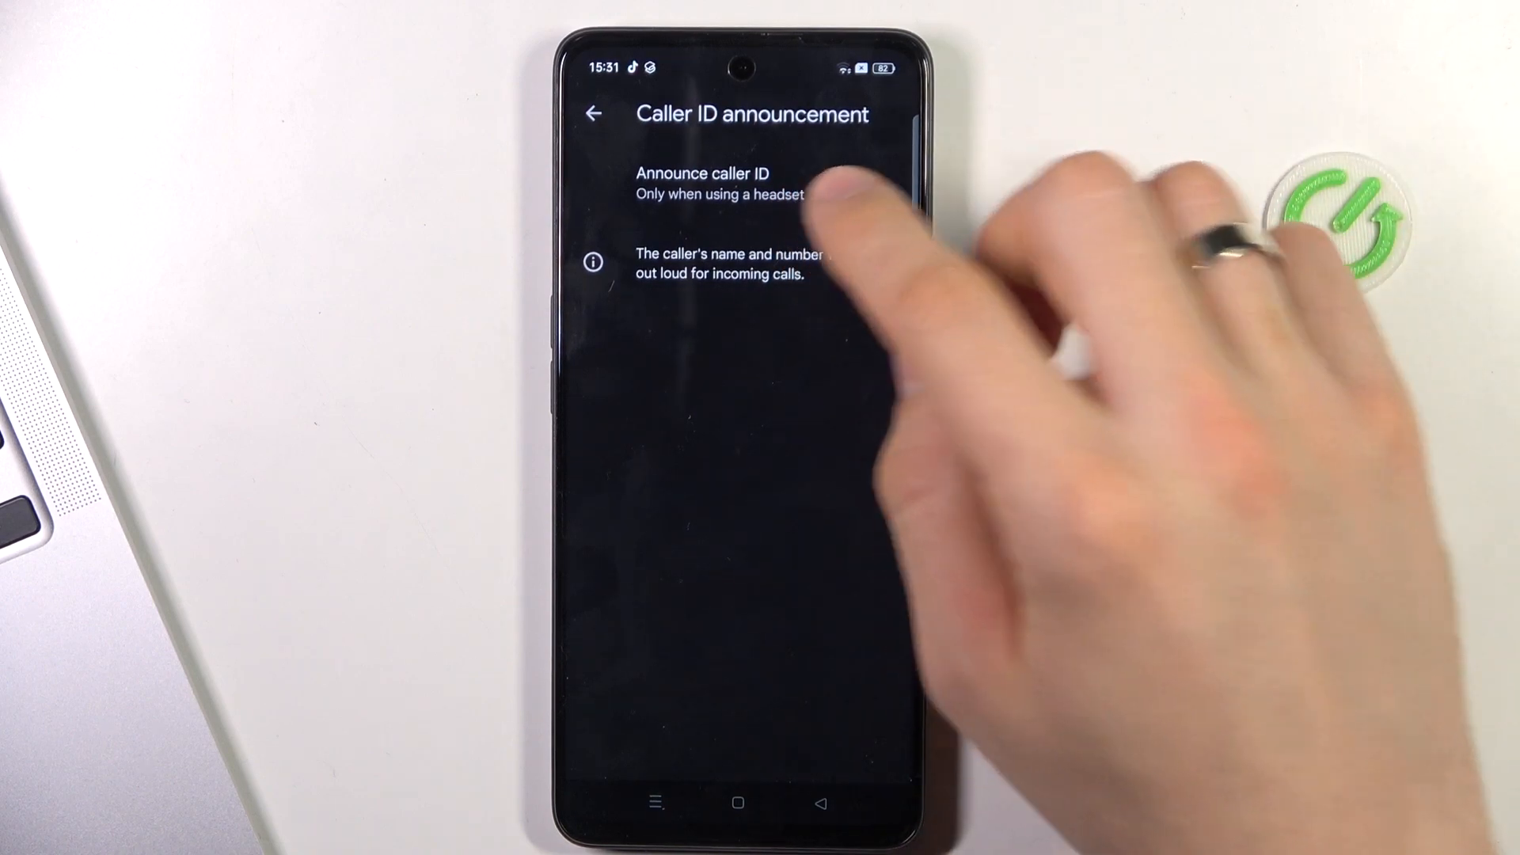
{"action": "left_click", "coordinate": [703, 184]}
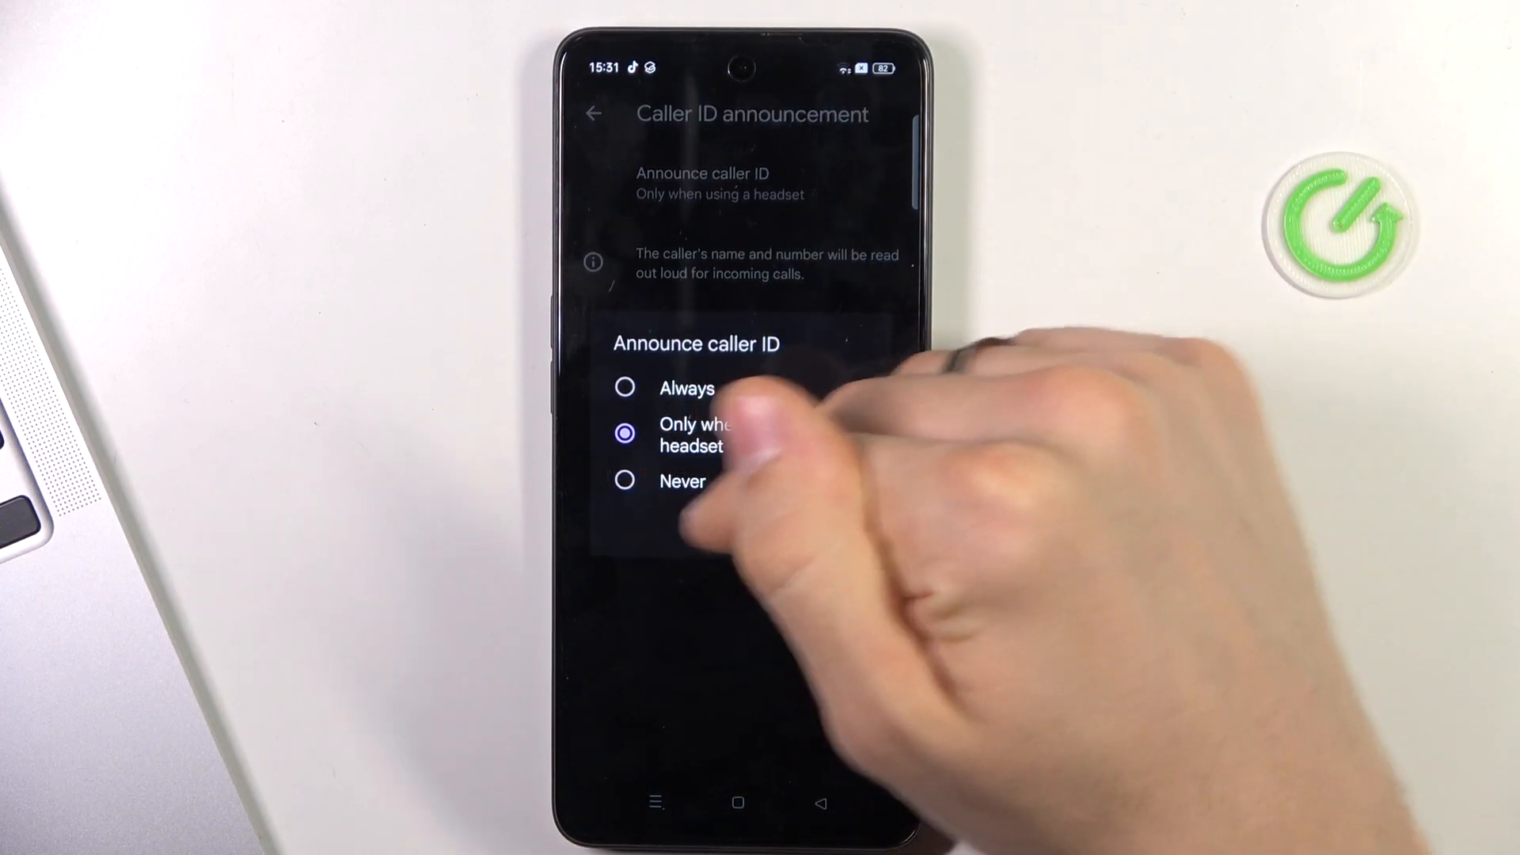